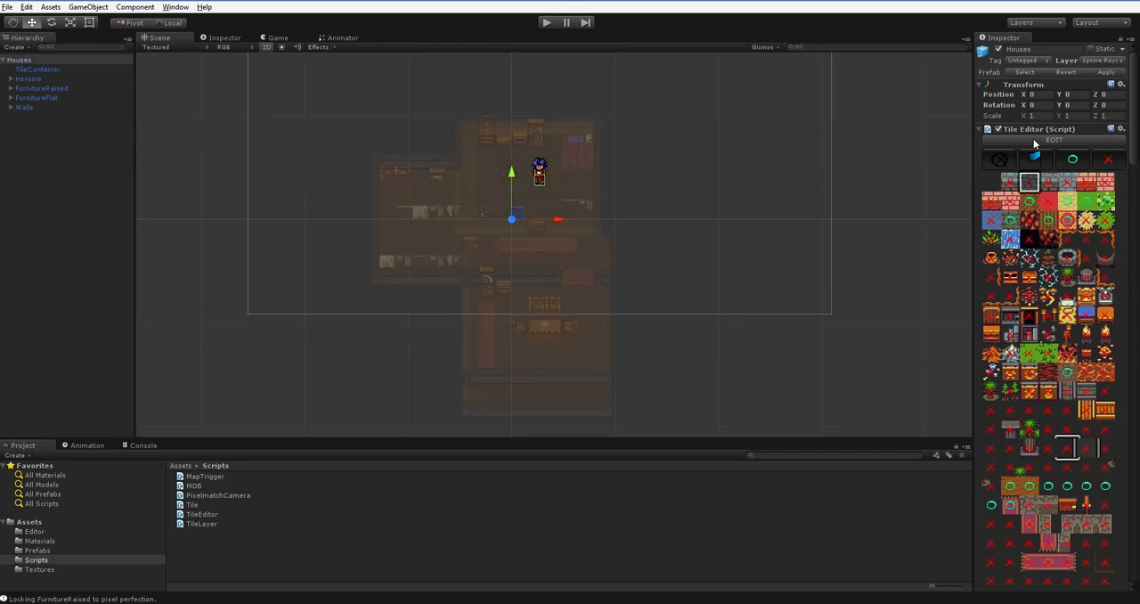
# - Show the house map as its green and orange passability overlay, then browse the Textures assets
pyautogui.click(1051, 142)
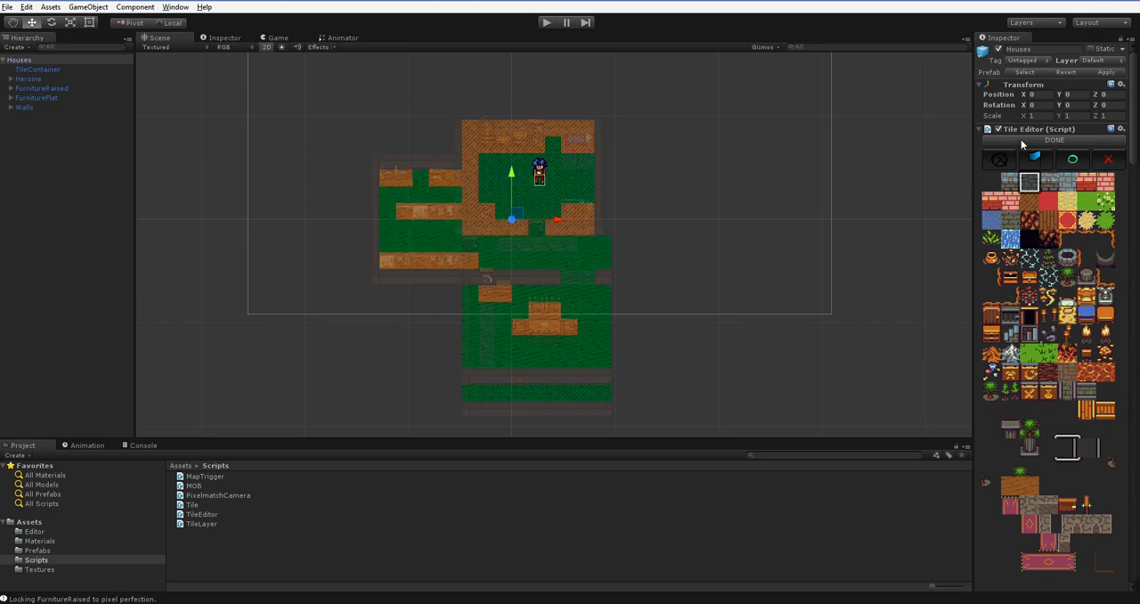
pyautogui.click(43, 575)
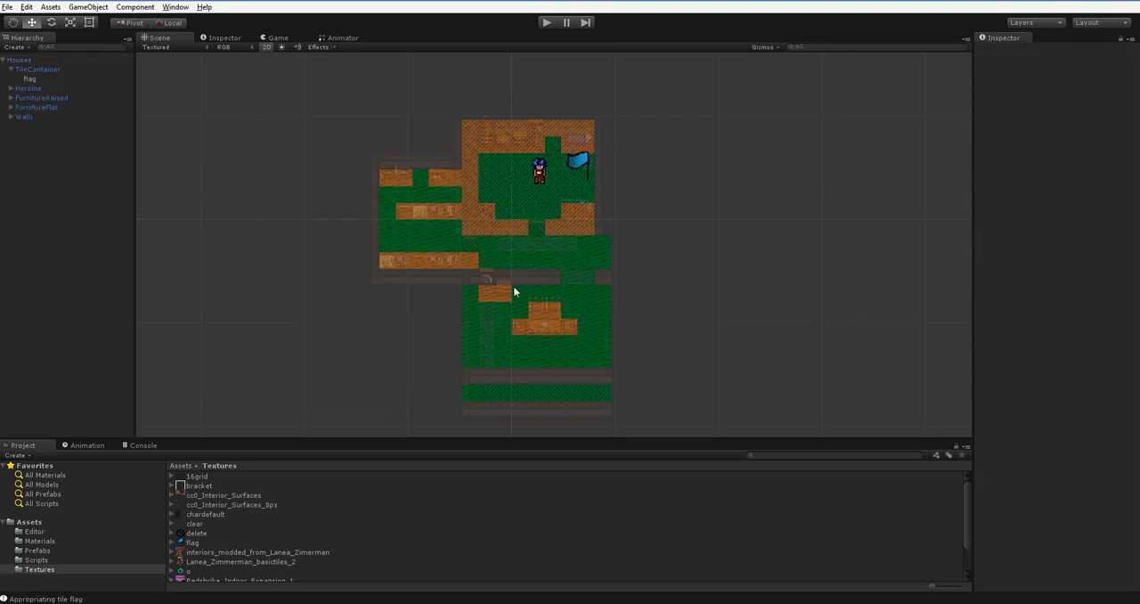
# - Select the new flag object and move it into the top room beside the character
pyautogui.click(30, 78)
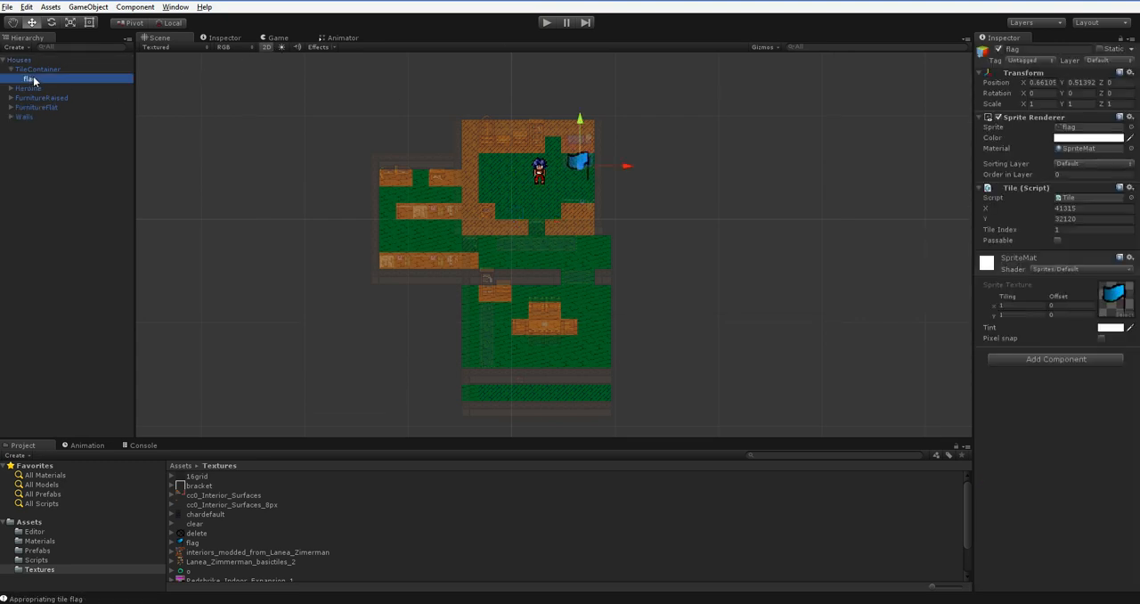
pyautogui.moveTo(577, 162); pyautogui.dragTo(395, 160)
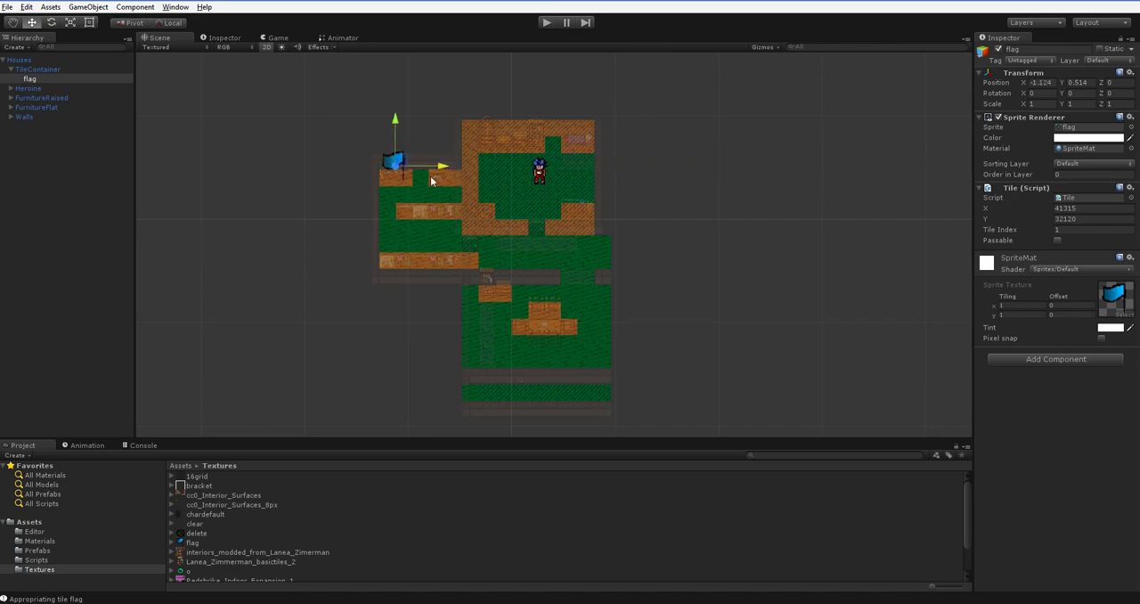
pyautogui.moveTo(395, 160); pyautogui.dragTo(579, 162)
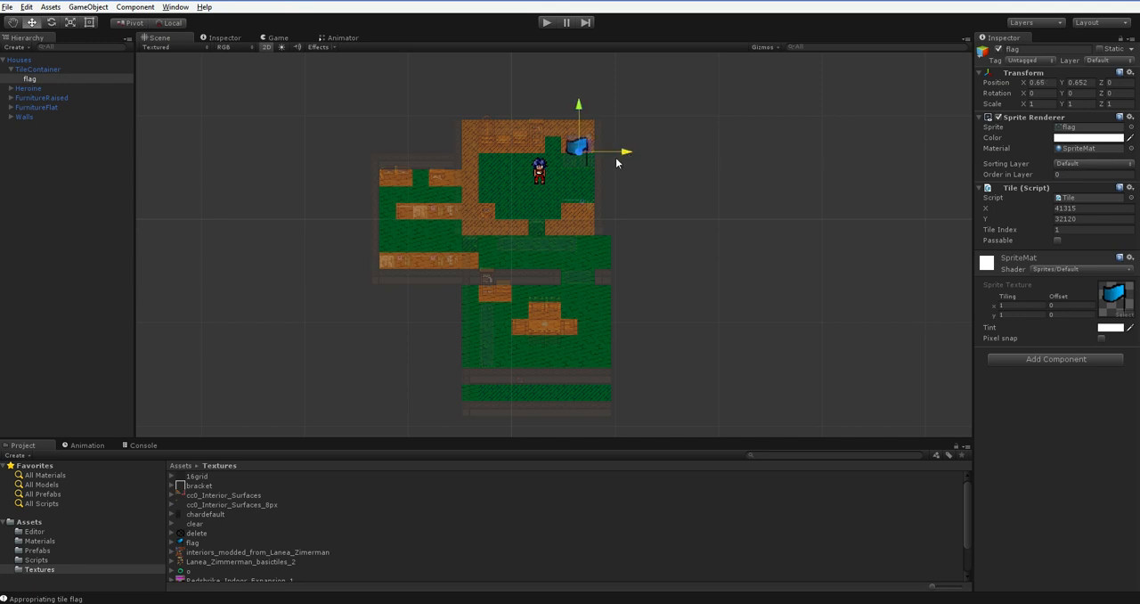
pyautogui.moveTo(488, 50)
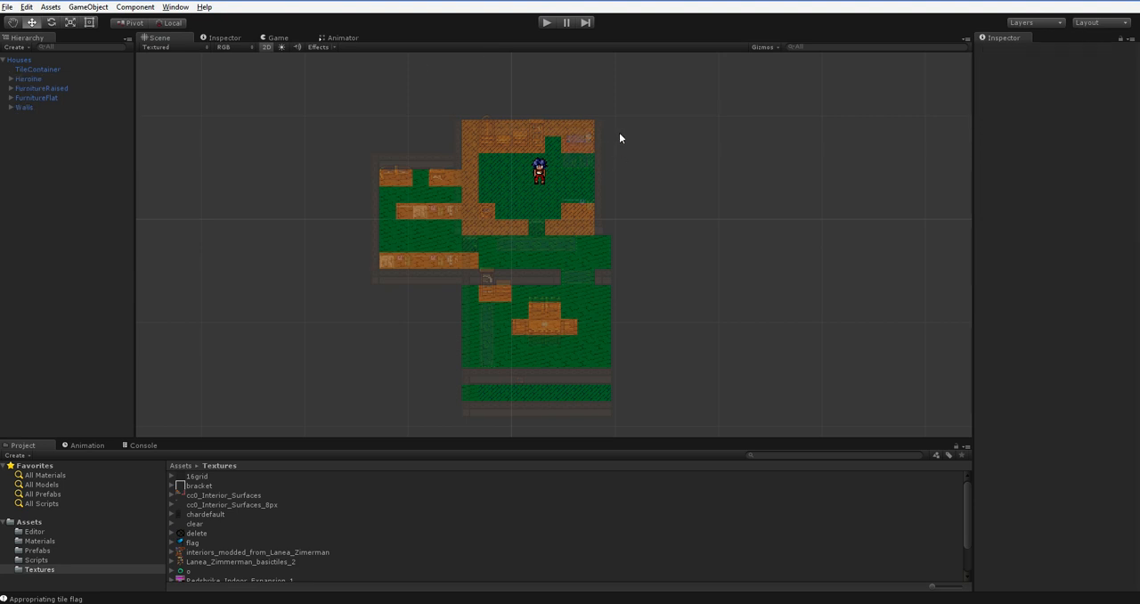
# - View the map in 3D perspective and move the flag out in front of the tile layers
pyautogui.click(188, 542)
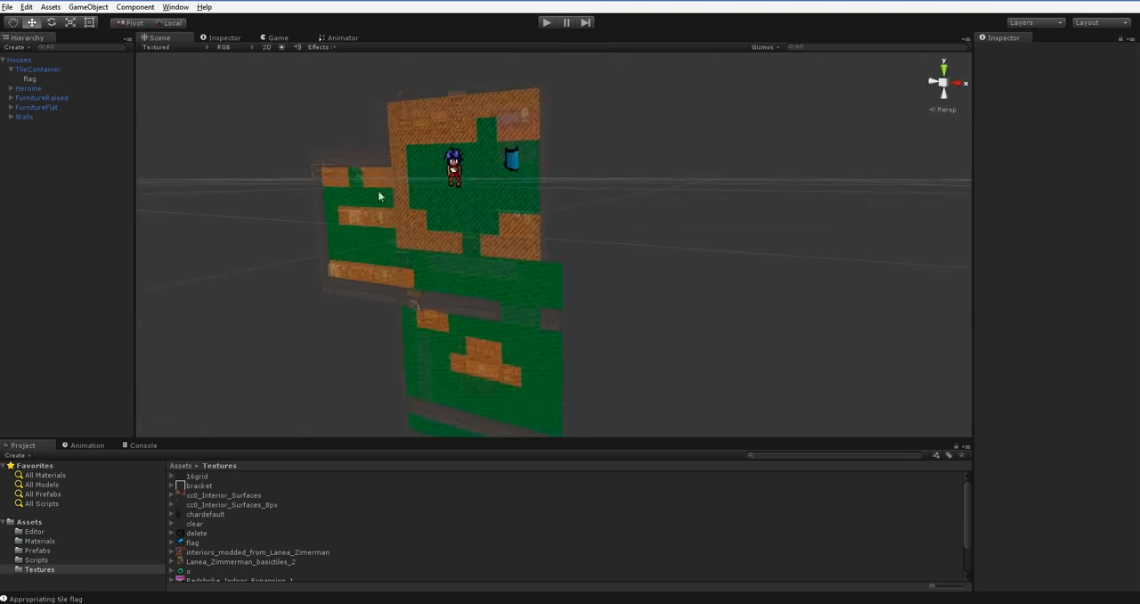
pyautogui.click(34, 78)
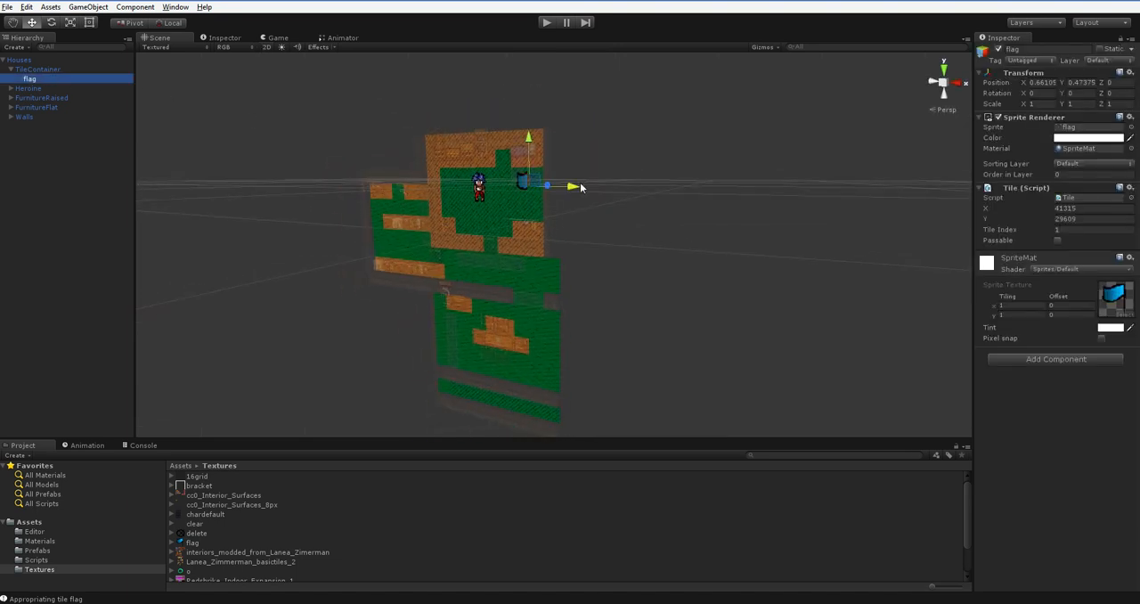
pyautogui.moveTo(570, 185); pyautogui.dragTo(509, 183)
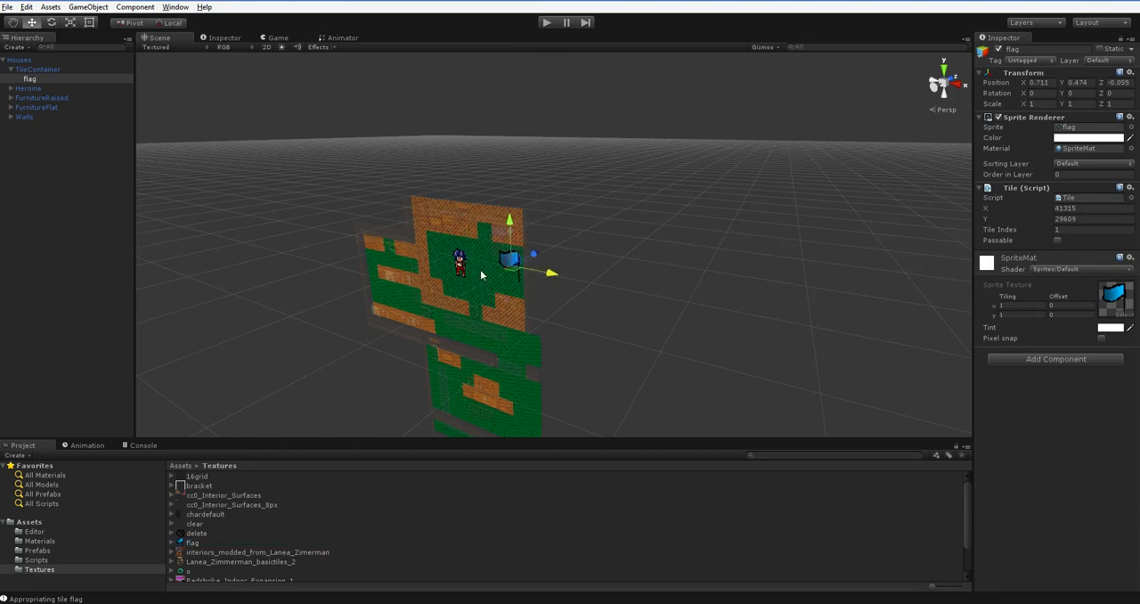
pyautogui.moveTo(485, 262)
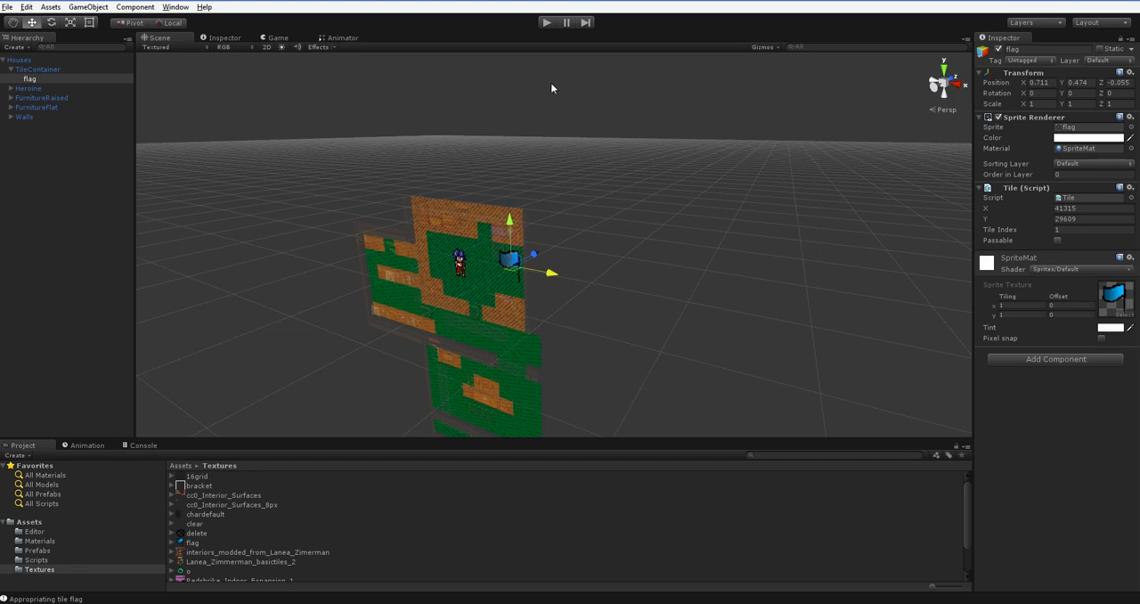
# - Play the house interior scene, stop it, and play it again to watch it render
pyautogui.click(547, 22)
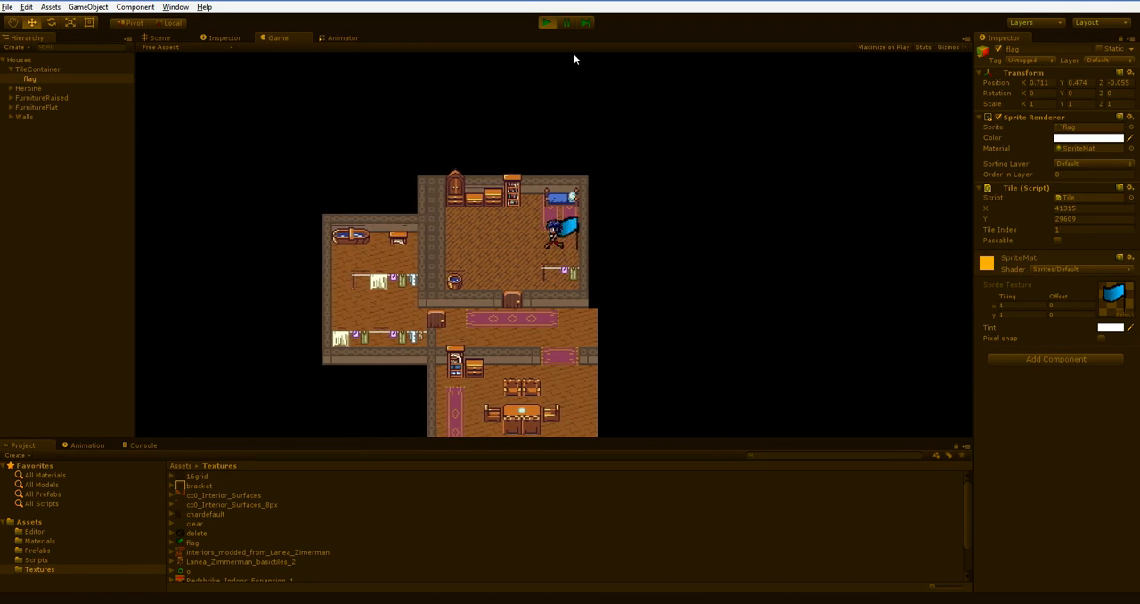
pyautogui.click(549, 21)
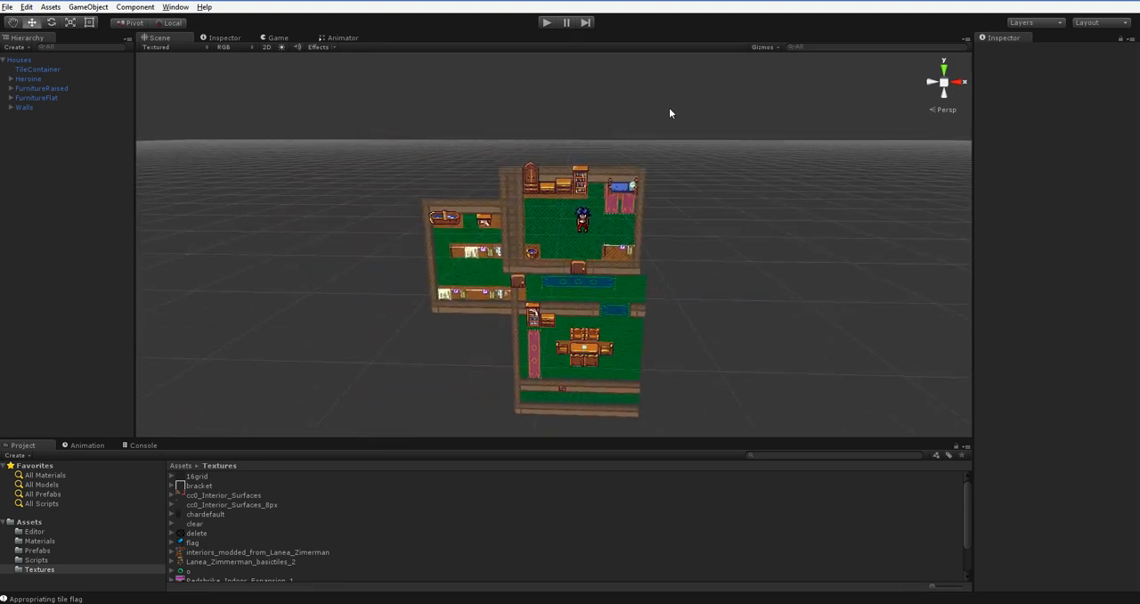
pyautogui.click(545, 21)
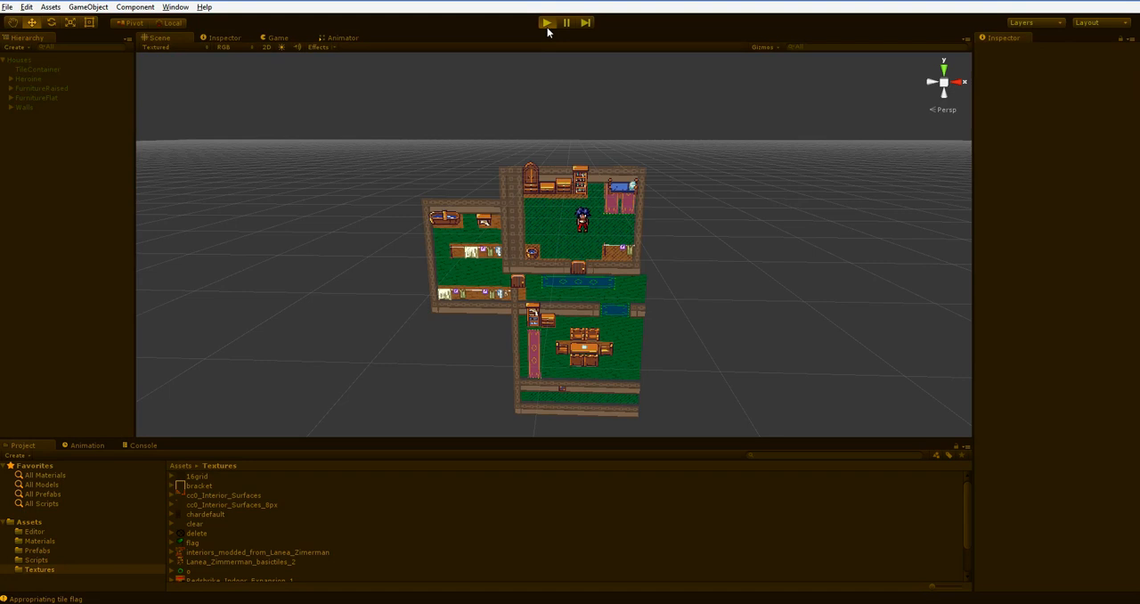
pyautogui.click(547, 21)
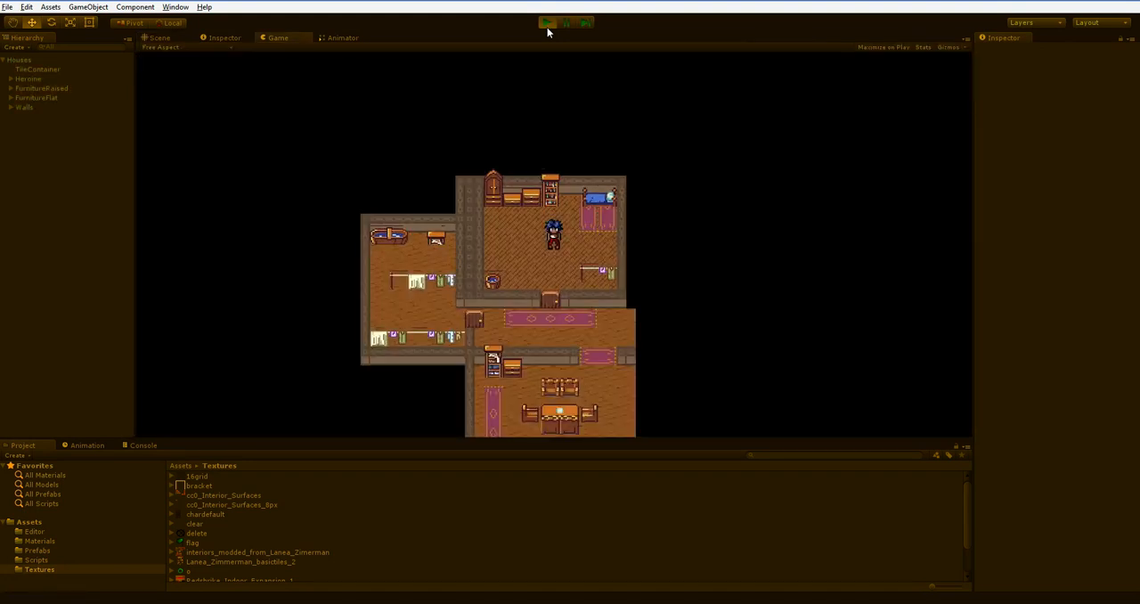